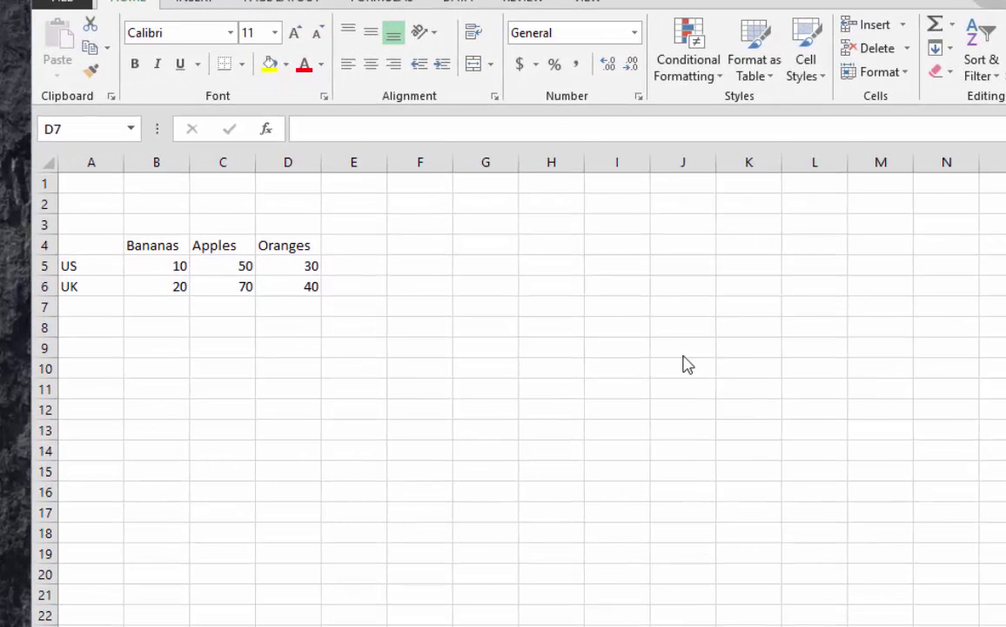
{"action": "mouse_move", "coordinate": [282, 292]}
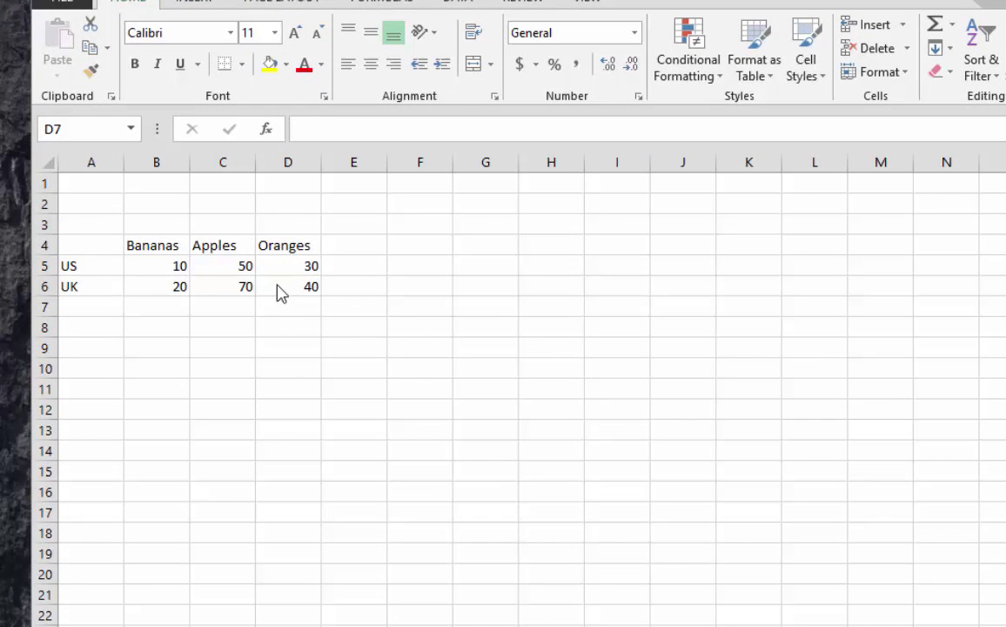
{"action": "mouse_move", "coordinate": [146, 278]}
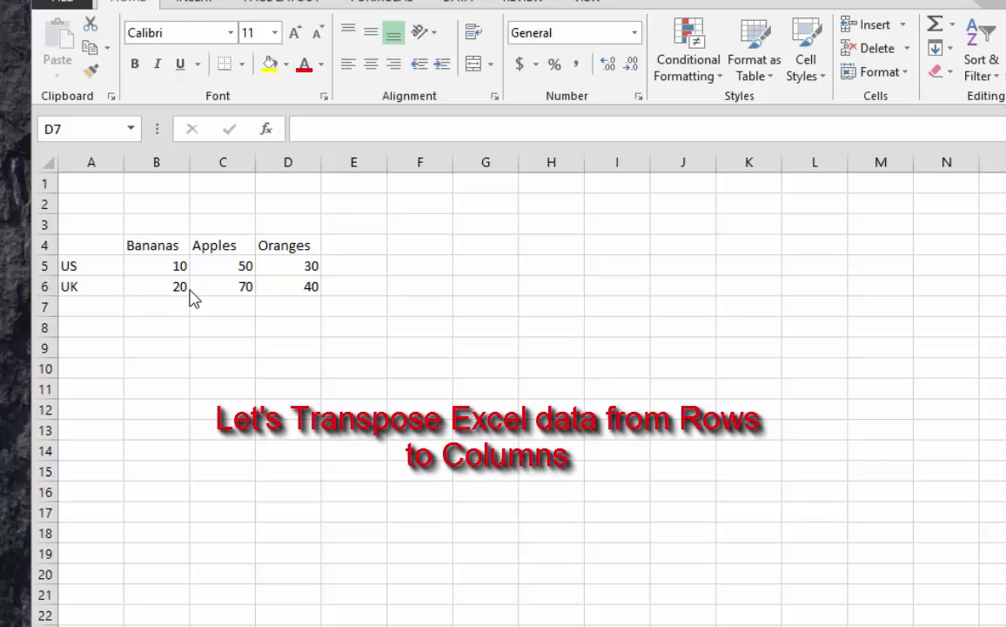
{"action": "mouse_move", "coordinate": [418, 466]}
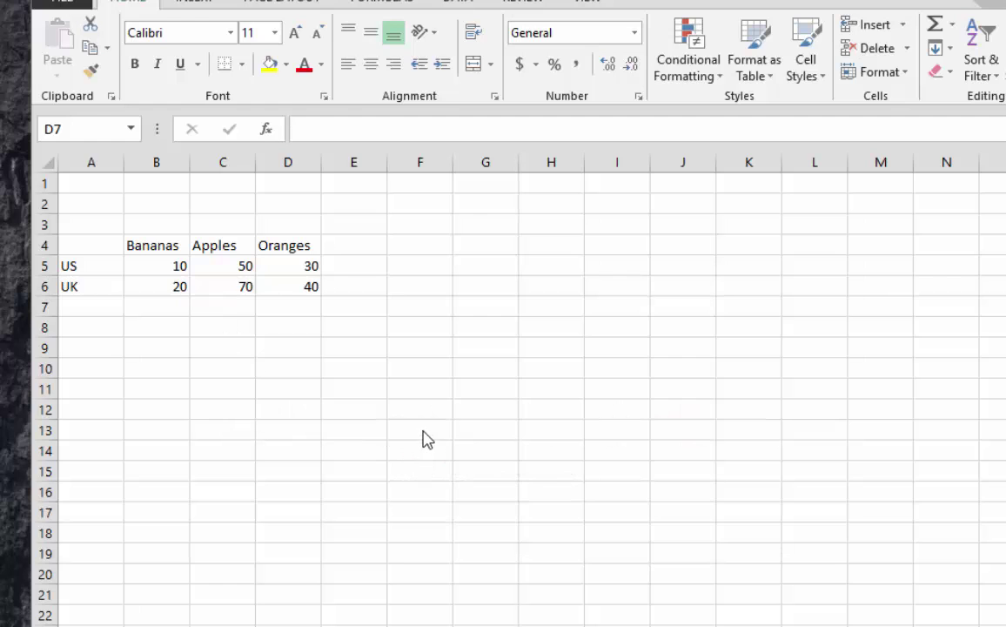
{"action": "mouse_move", "coordinate": [181, 309]}
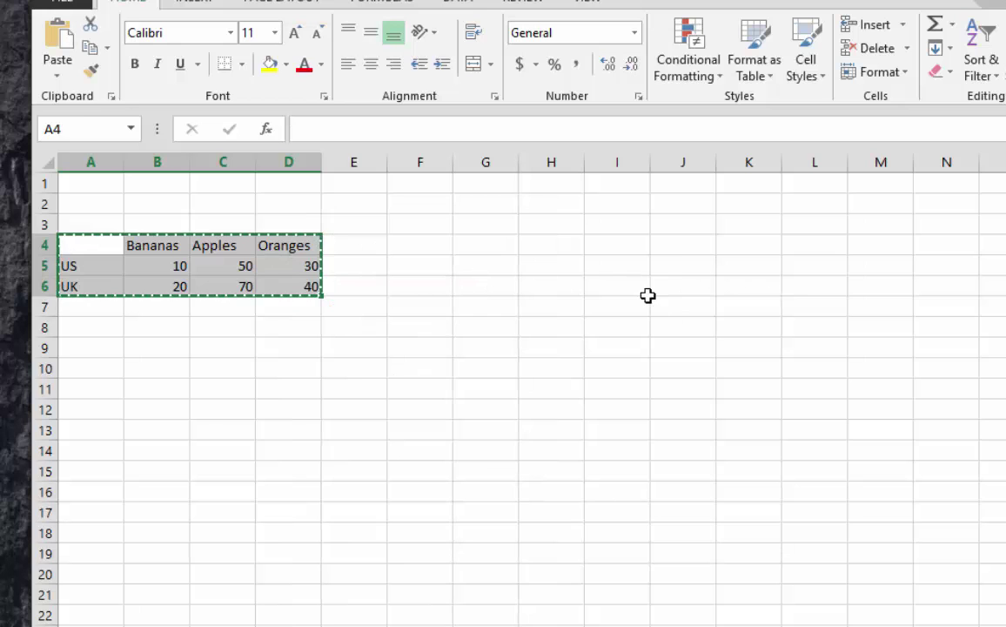
{"action": "mouse_move", "coordinate": [610, 244]}
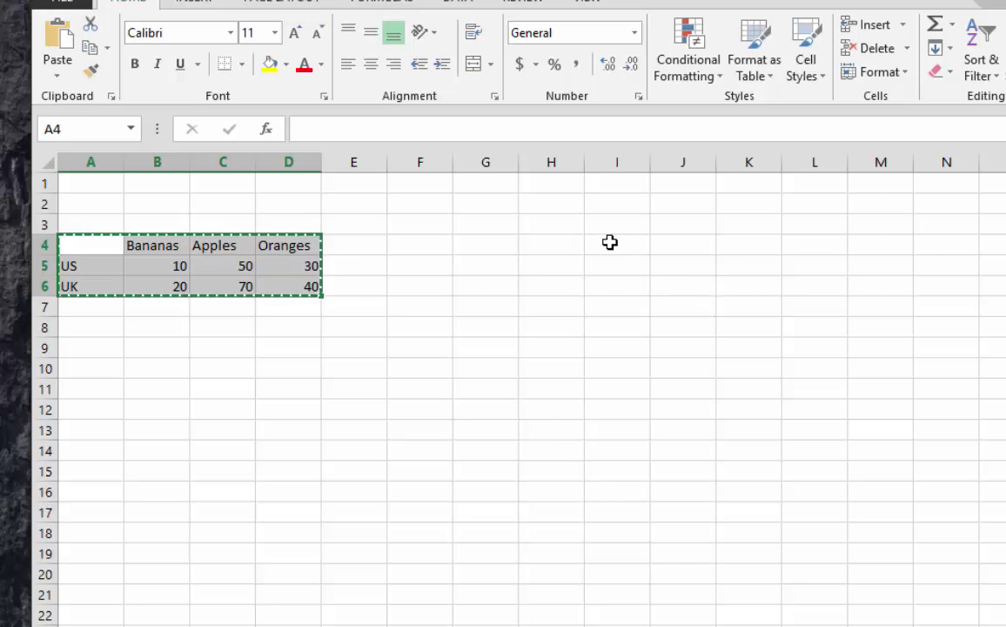
Step: Paste Special a copy of A4:D6 at I4 with Transpose ticked, giving fruits as rows and US/UK as columns
{"action": "right_click", "coordinate": [616, 244]}
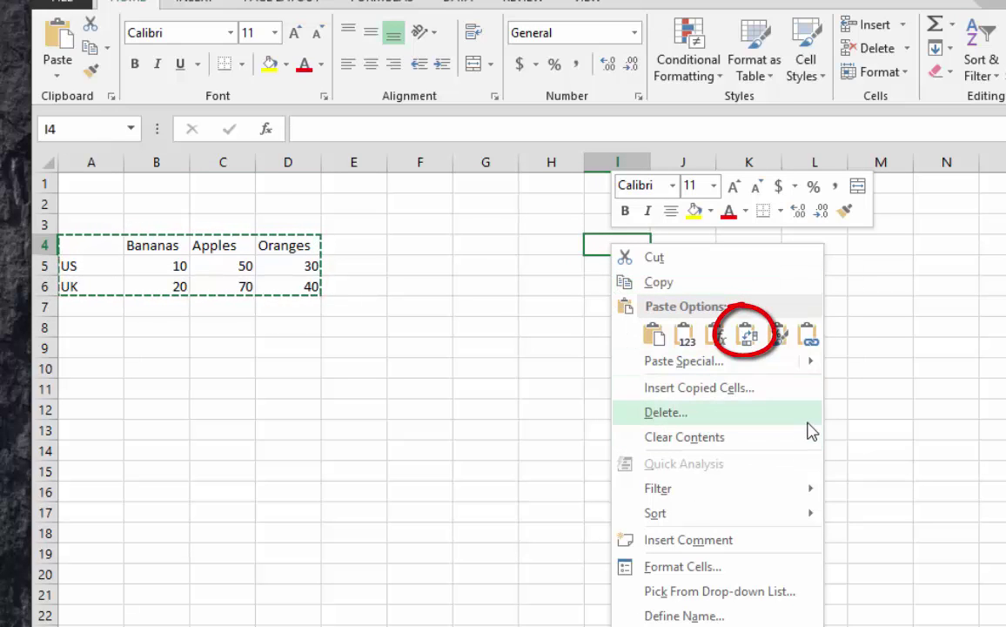
{"action": "left_click", "coordinate": [745, 334]}
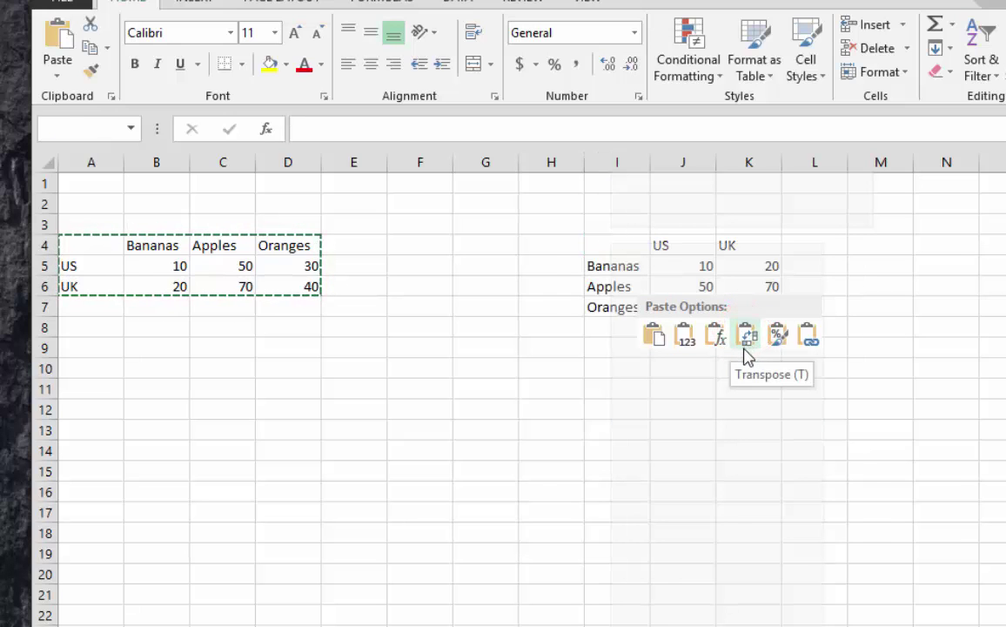
{"action": "right_click", "coordinate": [616, 240]}
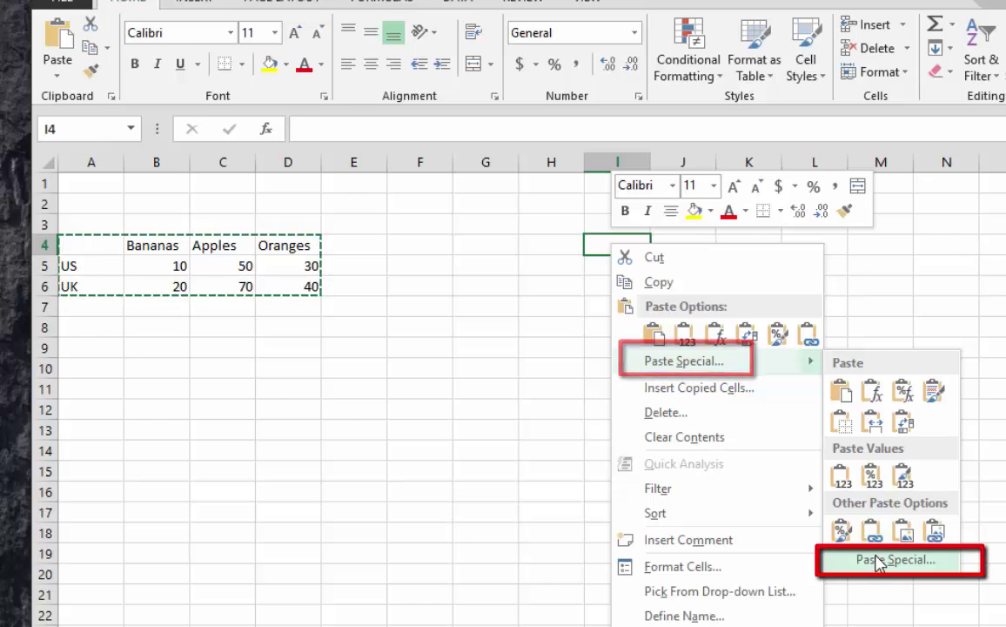
{"action": "left_click", "coordinate": [900, 560]}
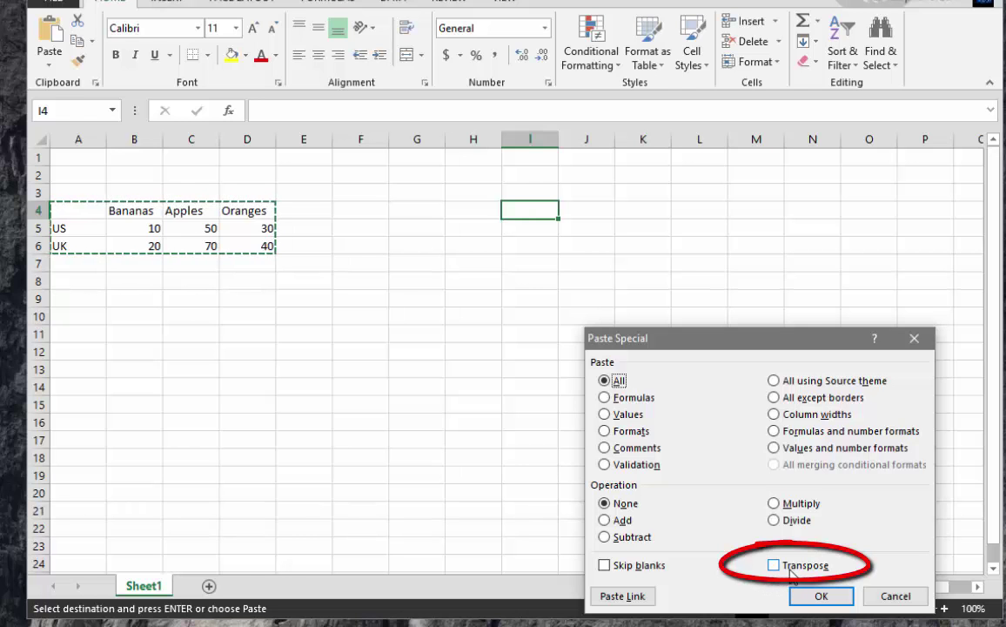
{"action": "left_click", "coordinate": [773, 564]}
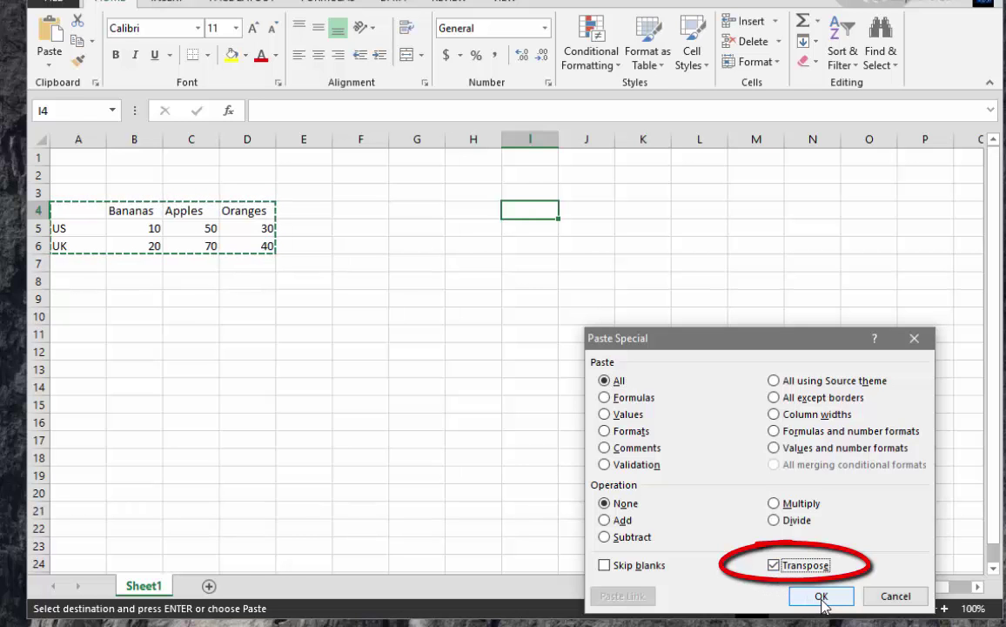
{"action": "left_click", "coordinate": [820, 596]}
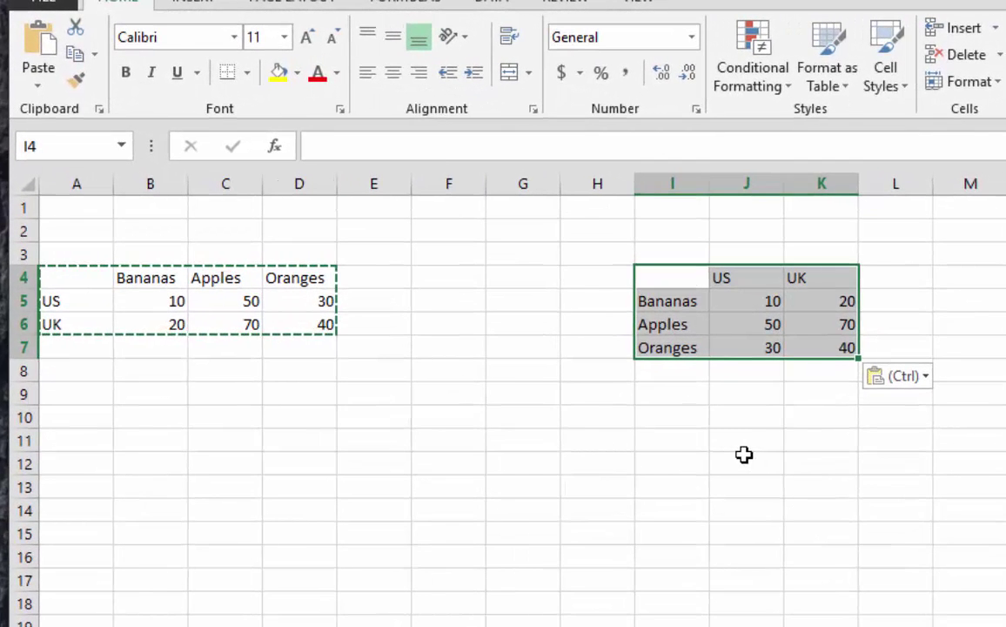
Step: Click in the sheet near the pasted copy; the transposed table is left in place
{"action": "left_click", "coordinate": [745, 463]}
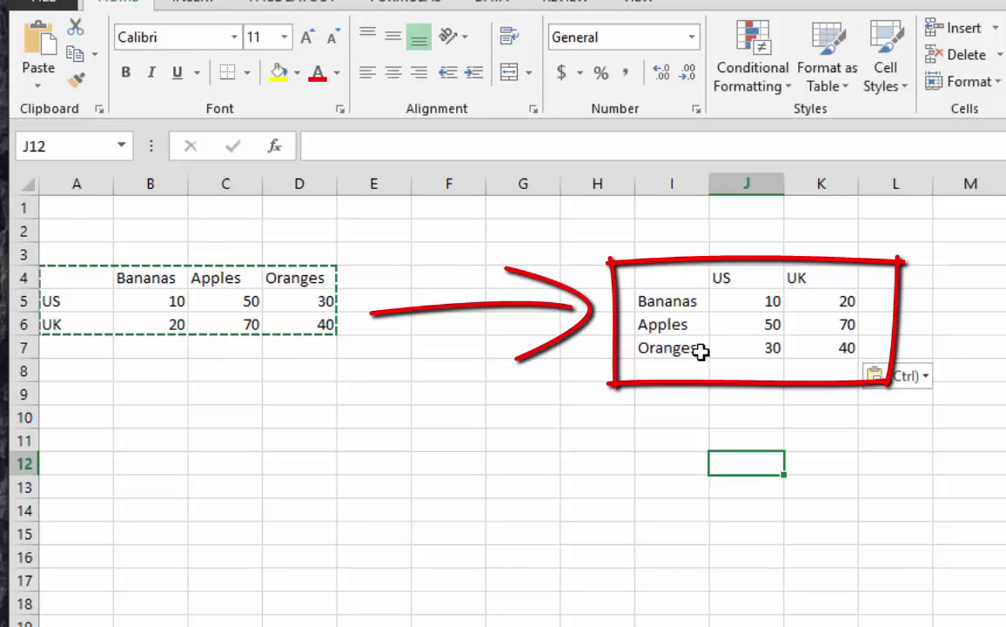
{"action": "mouse_move", "coordinate": [704, 360]}
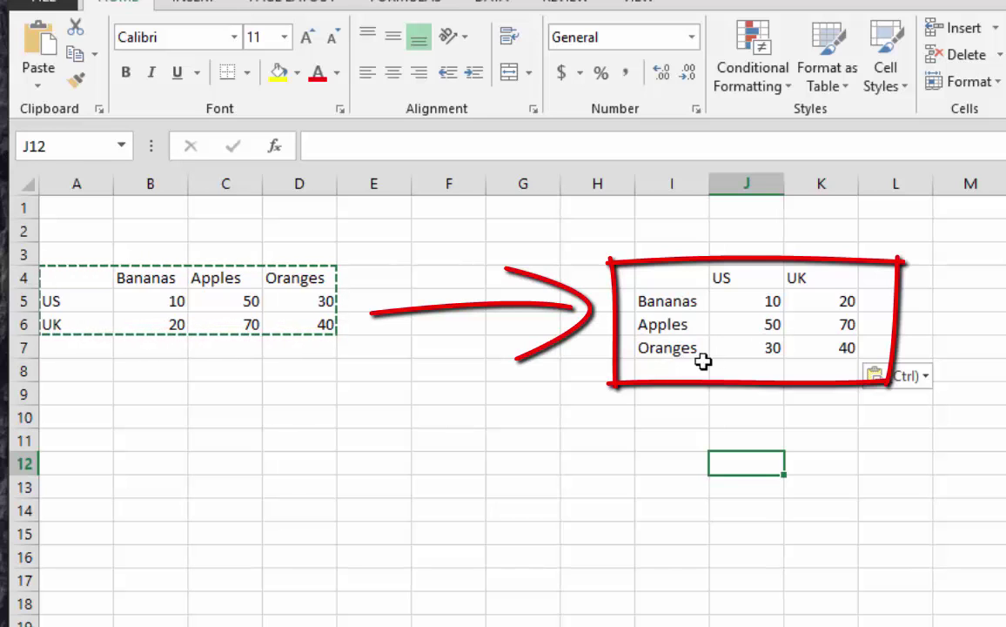
{"action": "mouse_move", "coordinate": [735, 365]}
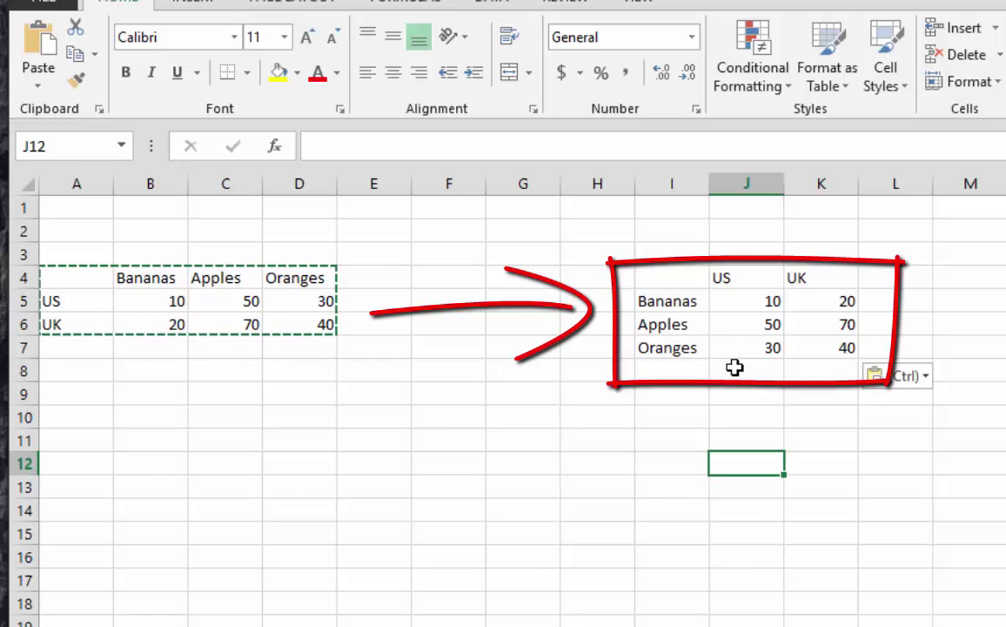
{"action": "mouse_move", "coordinate": [745, 340]}
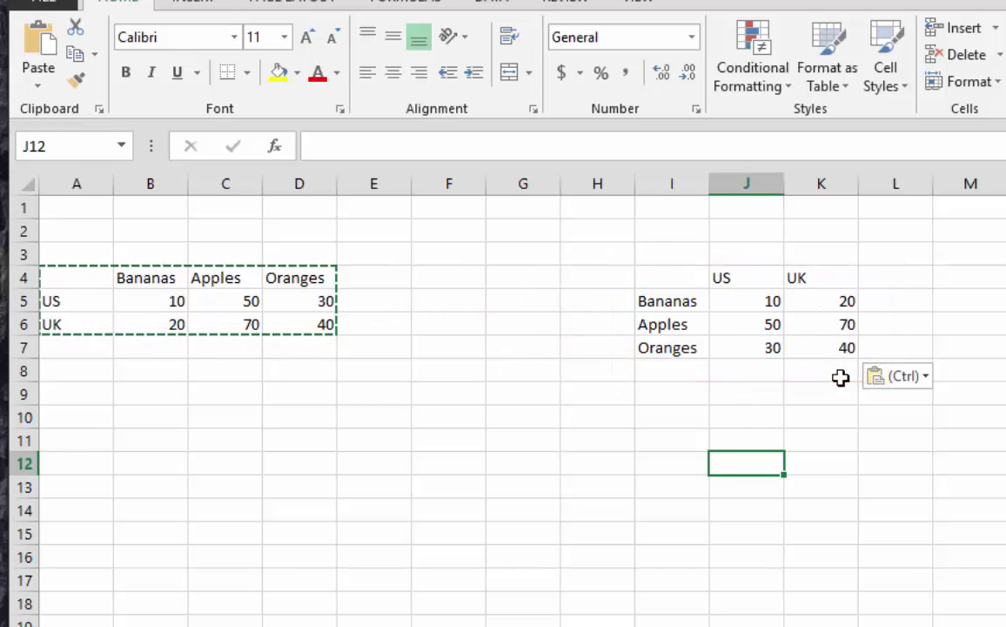
{"action": "mouse_move", "coordinate": [808, 388]}
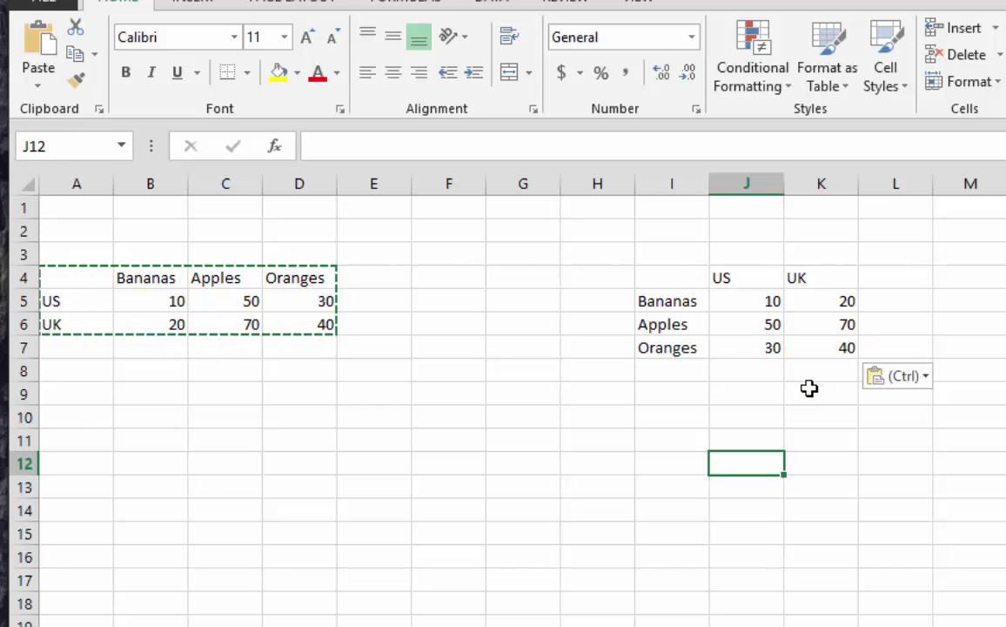
{"action": "mouse_move", "coordinate": [766, 404]}
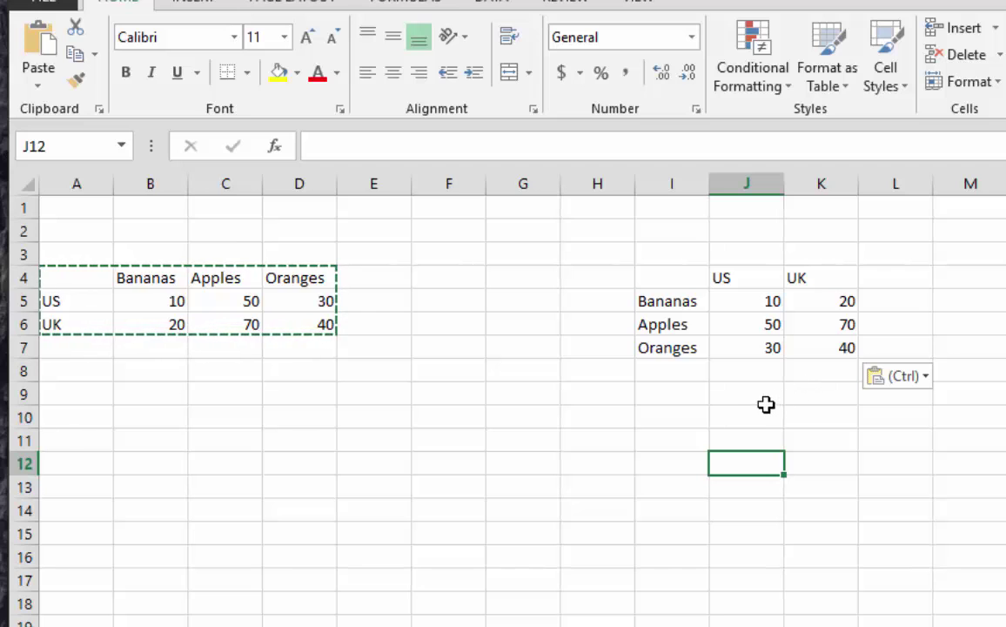
{"action": "mouse_move", "coordinate": [750, 404]}
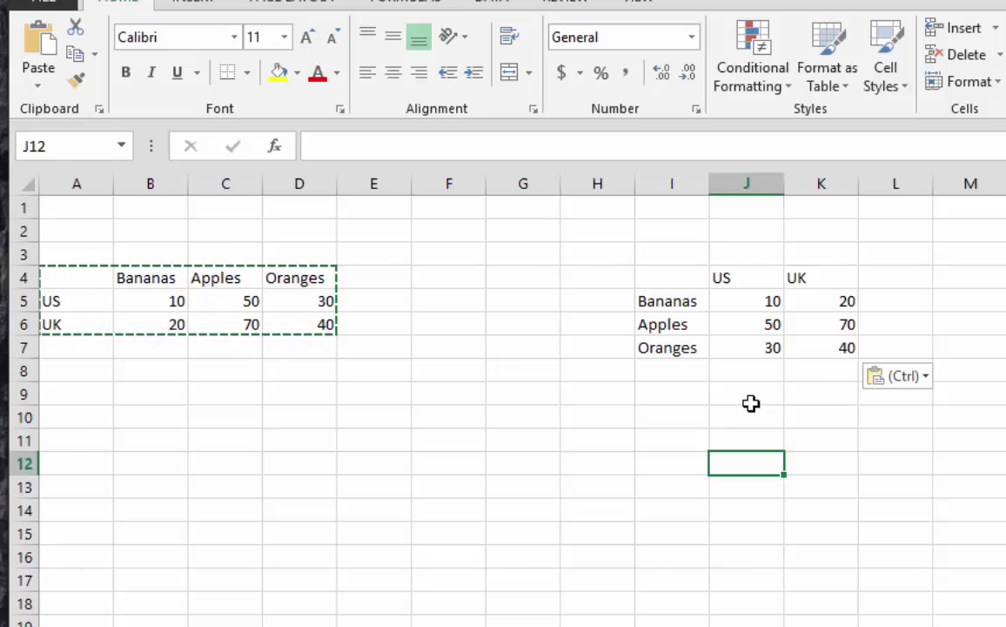
{"action": "mouse_move", "coordinate": [713, 348]}
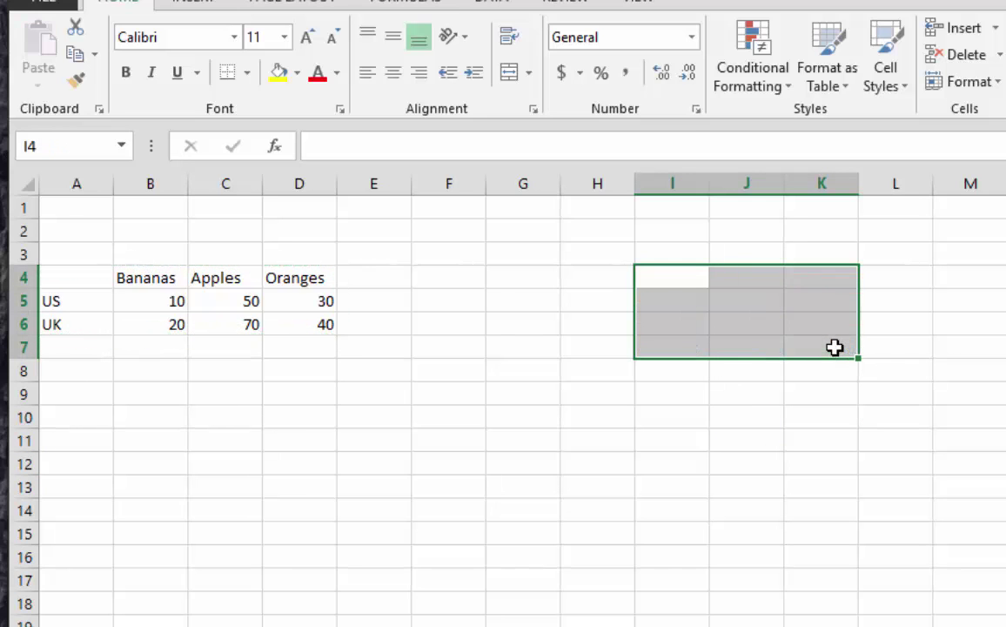
Step: Select the empty four-row by three-column output range starting at H5
{"action": "left_click", "coordinate": [522, 346]}
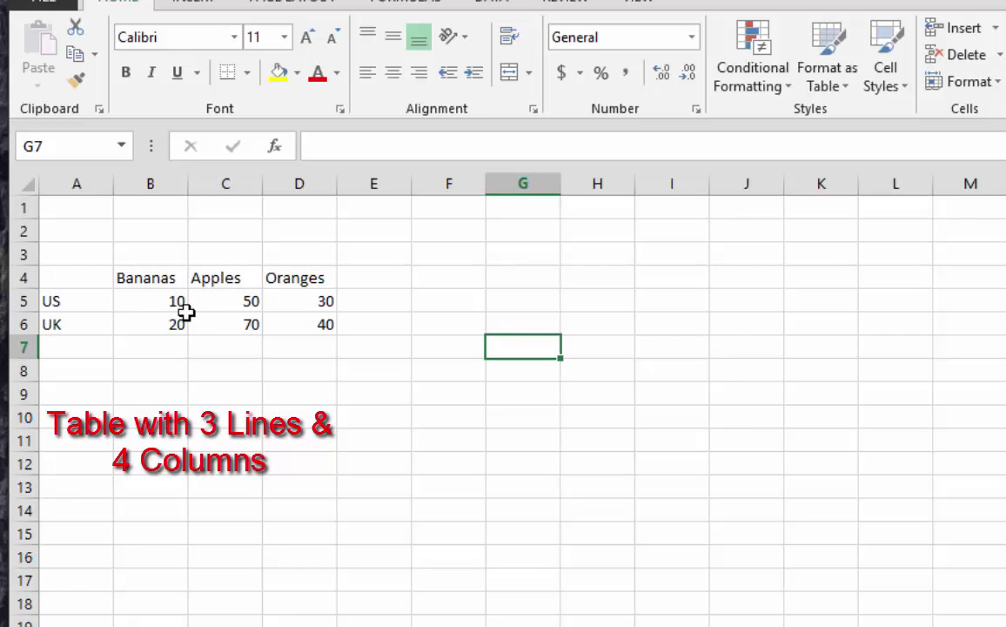
{"action": "mouse_move", "coordinate": [628, 341]}
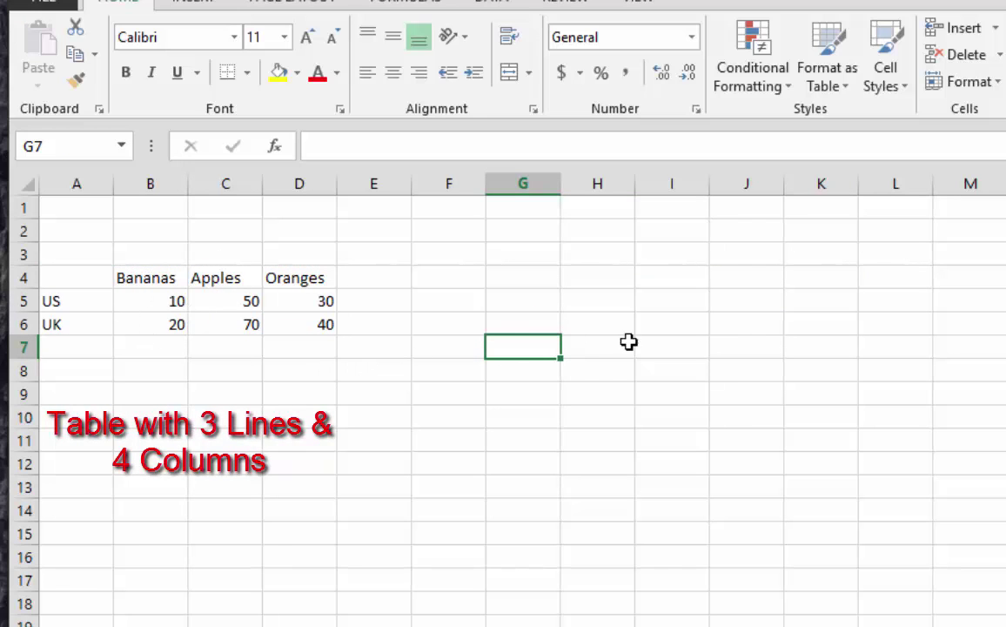
{"action": "mouse_move", "coordinate": [599, 294]}
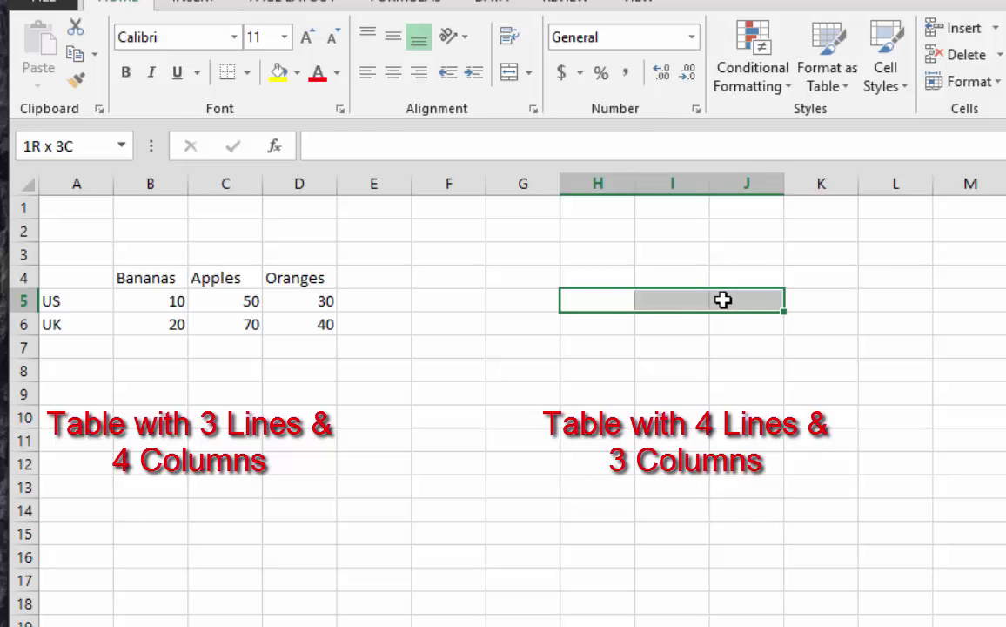
{"action": "left_click_drag", "start_coordinate": [722, 299], "coordinate": [723, 390]}
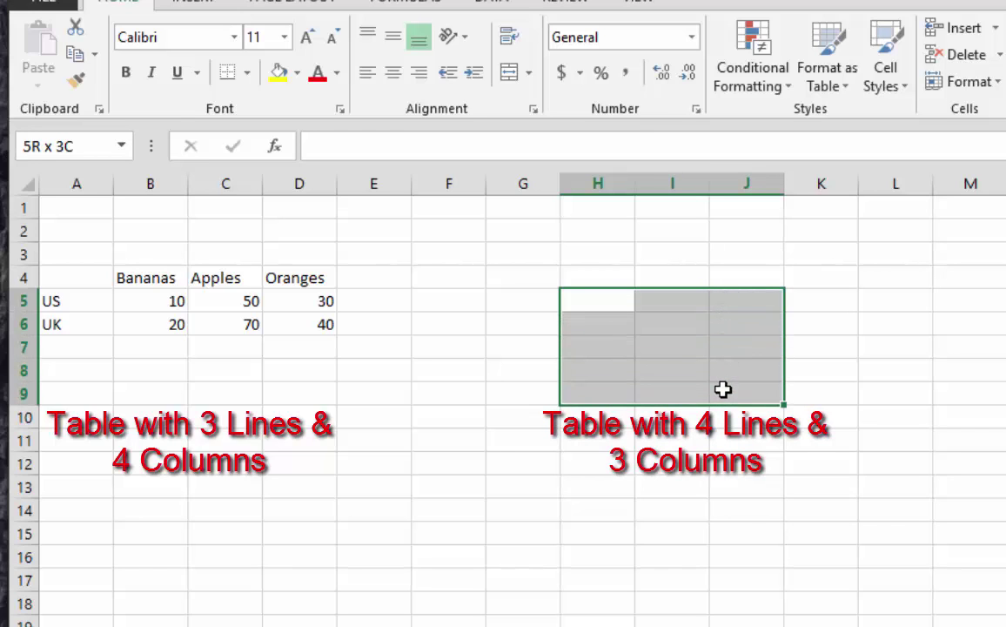
{"action": "left_click_drag", "start_coordinate": [724, 390], "coordinate": [724, 369]}
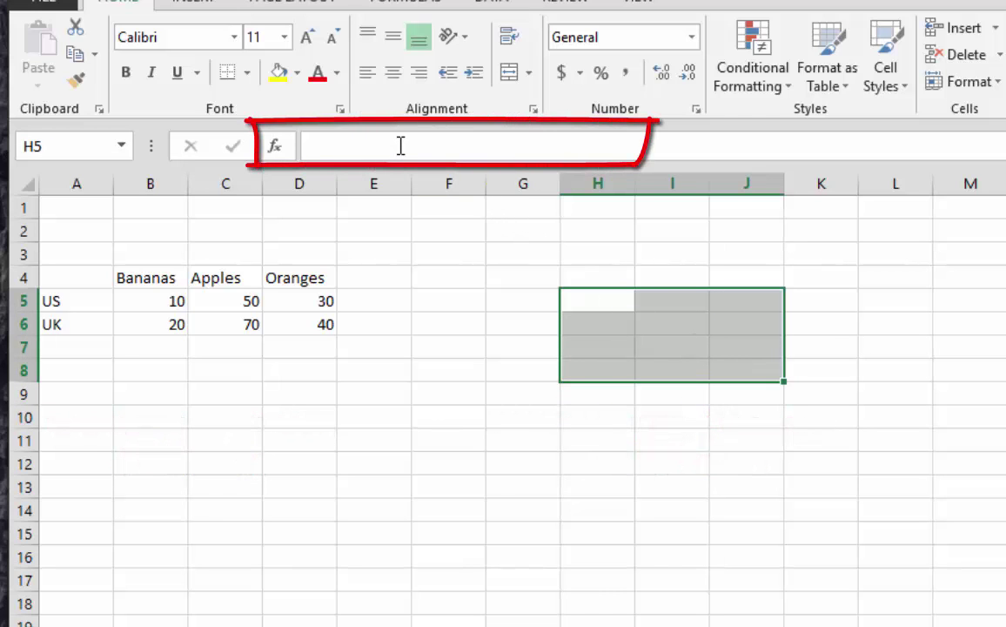
Step: Enter =TRANSPOSE(A4:D6) as an array formula with Ctrl+Shift+Enter, showing fruits down and US/UK across
{"action": "type", "text": "="}
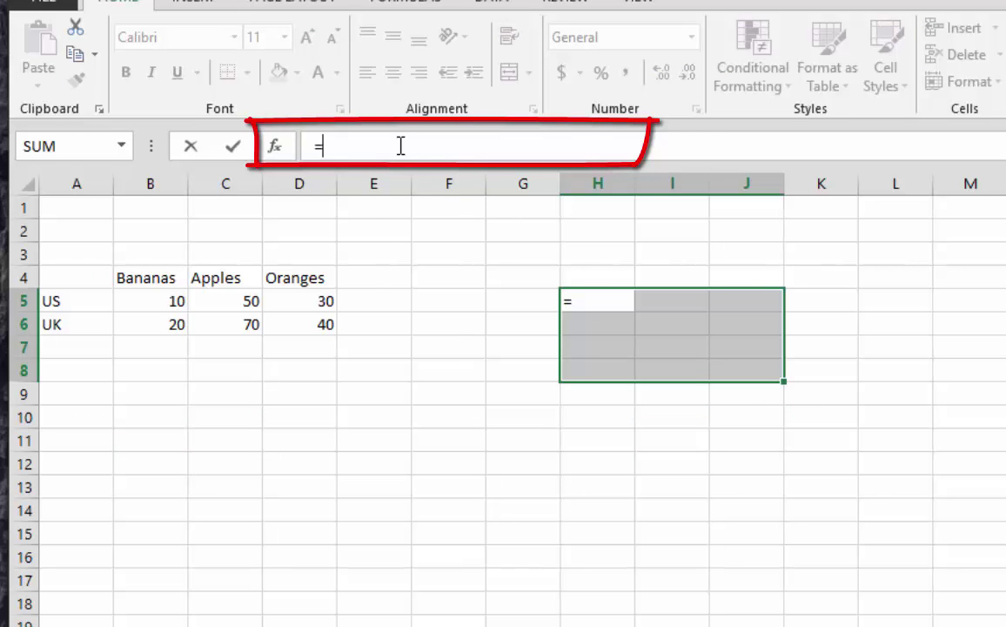
{"action": "type", "text": "t"}
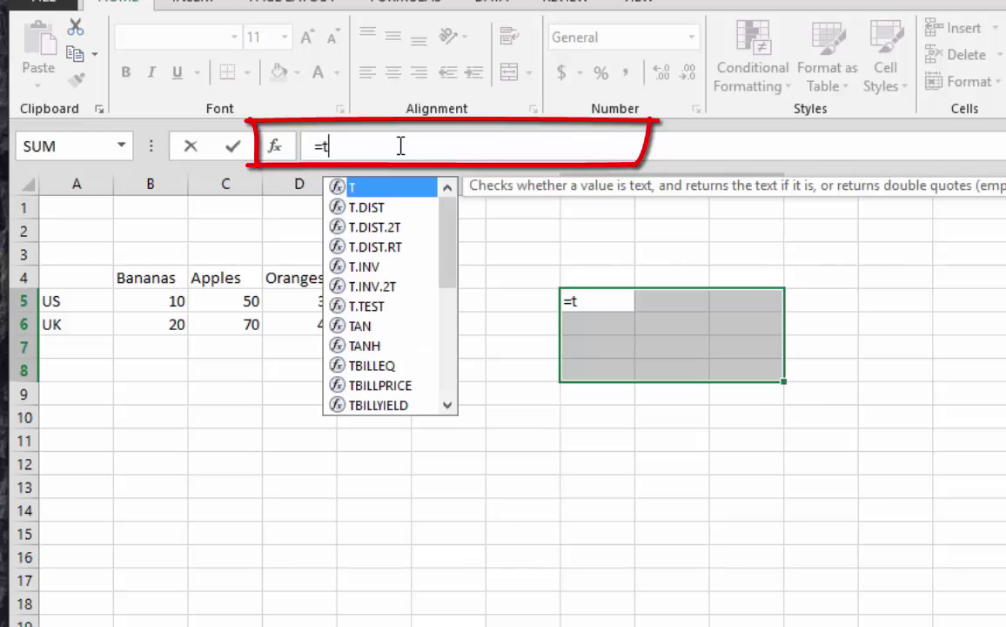
{"action": "type", "text": "rans"}
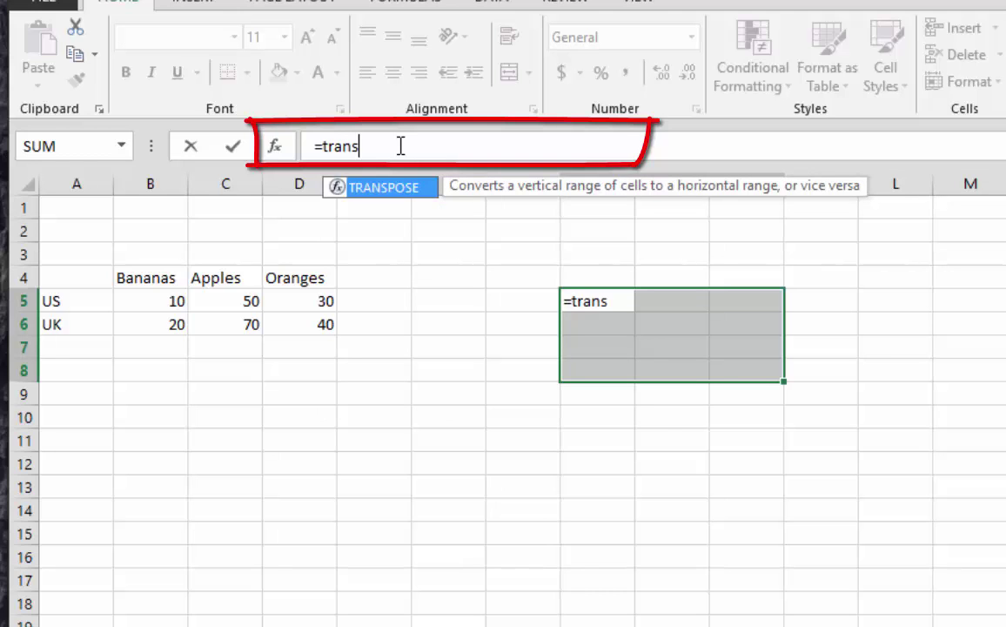
{"action": "key", "text": "Tab"}
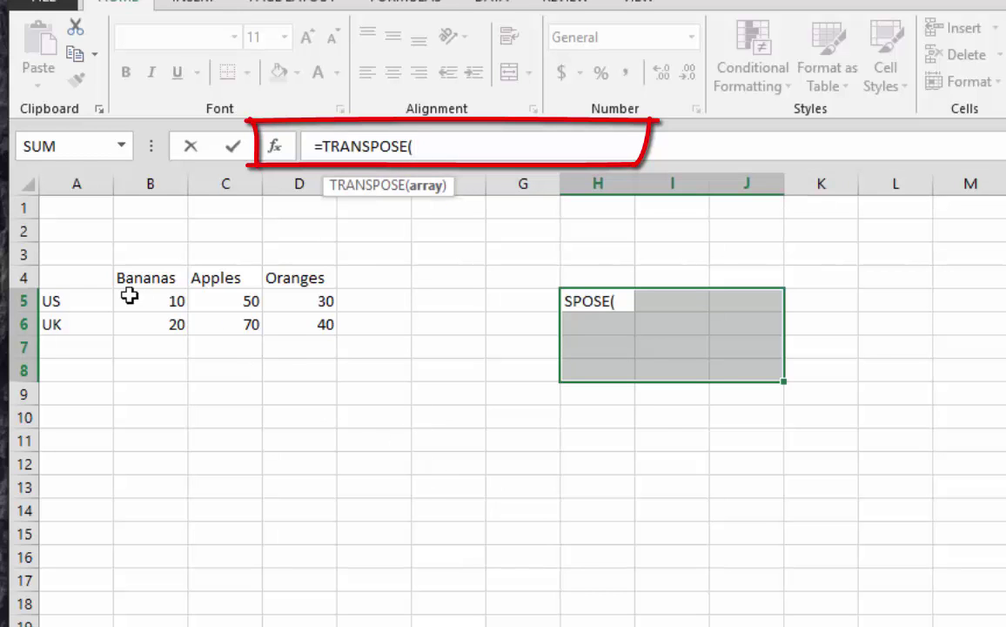
{"action": "left_click", "coordinate": [77, 279]}
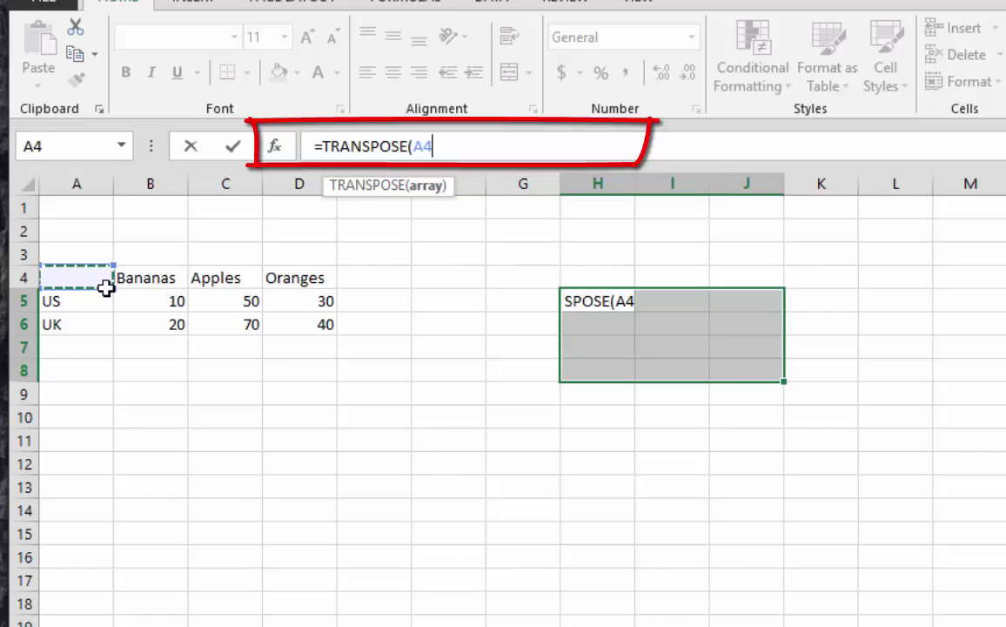
{"action": "left_click_drag", "start_coordinate": [77, 277], "coordinate": [299, 324]}
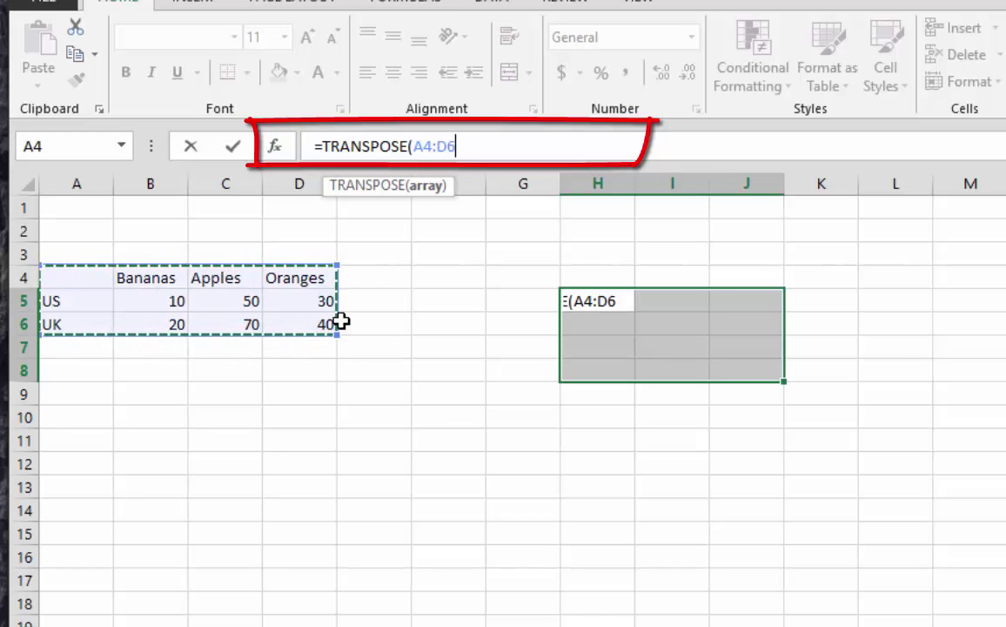
{"action": "type", "text": ")"}
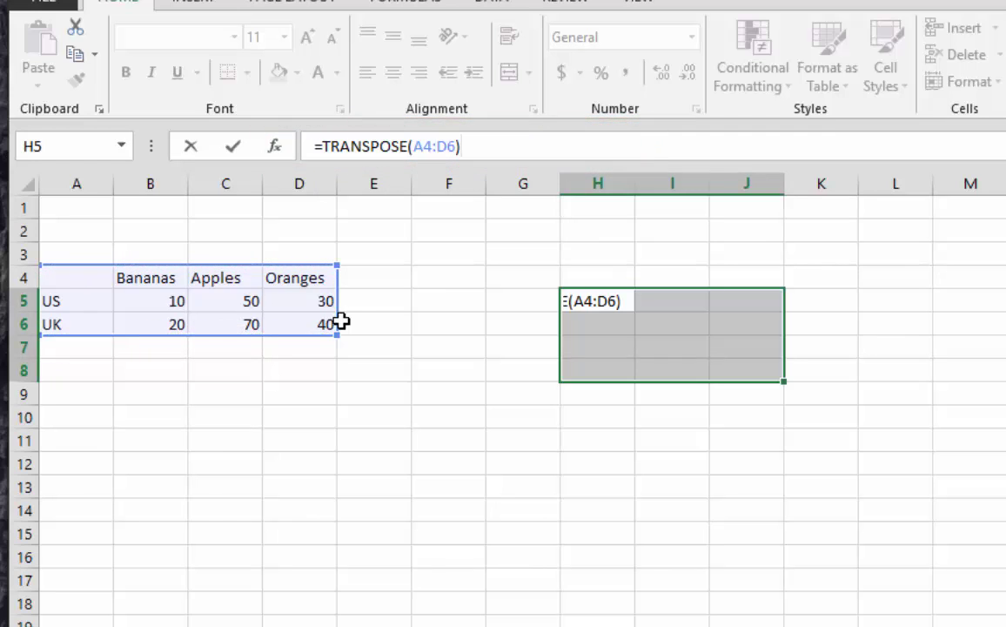
{"action": "key", "text": "ctrl+shift+enter"}
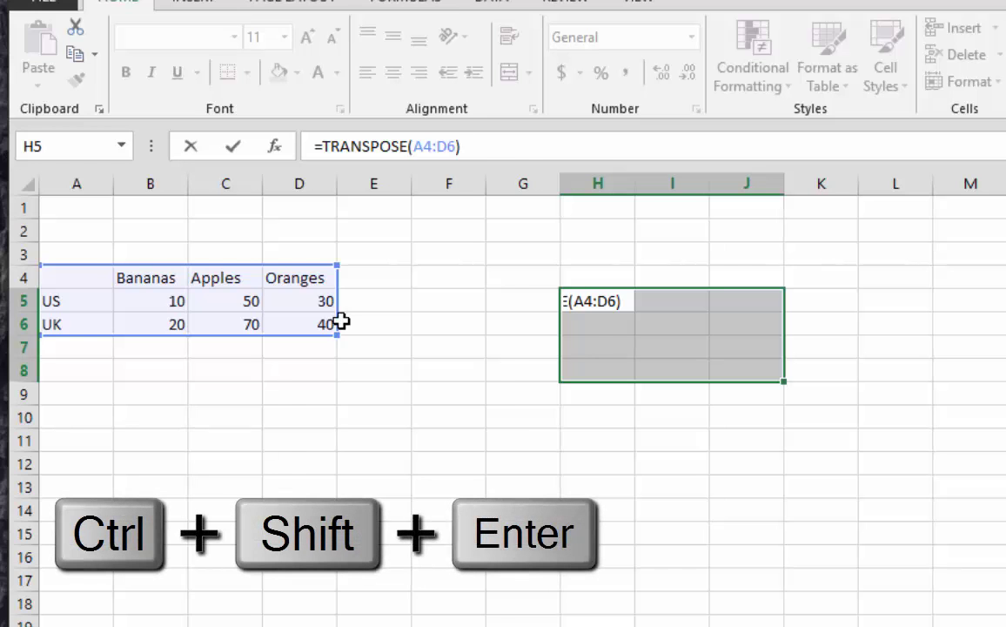
{"action": "key", "text": "ctrl+shift+enter"}
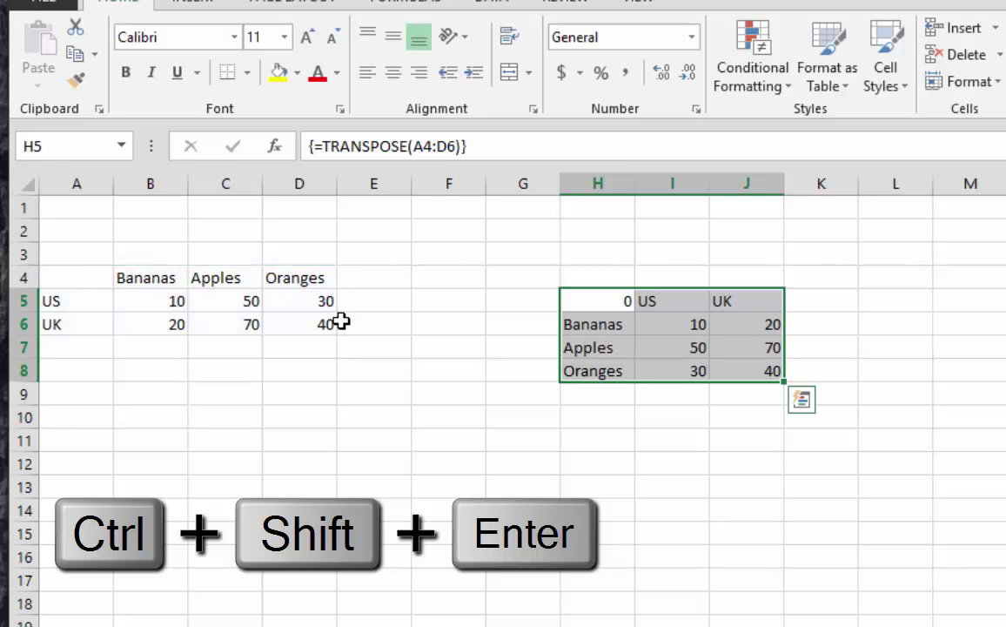